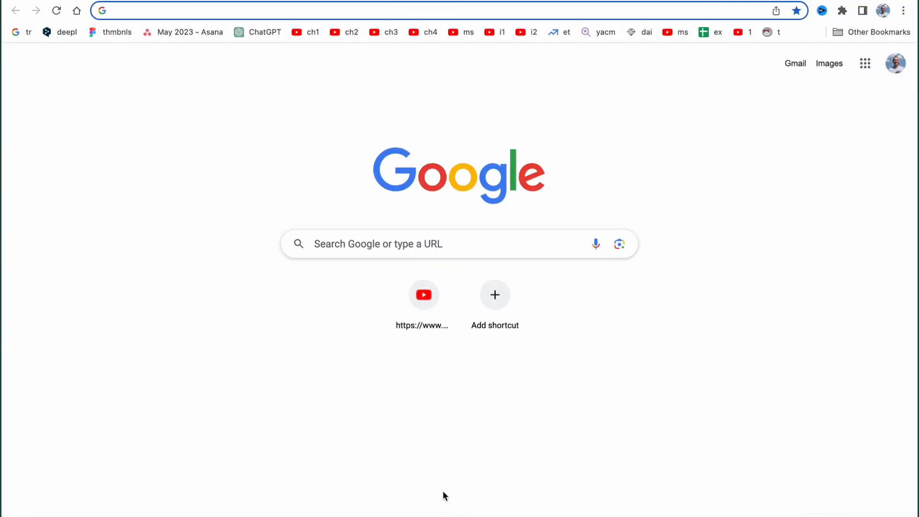
pyautogui.moveTo(440, 490)
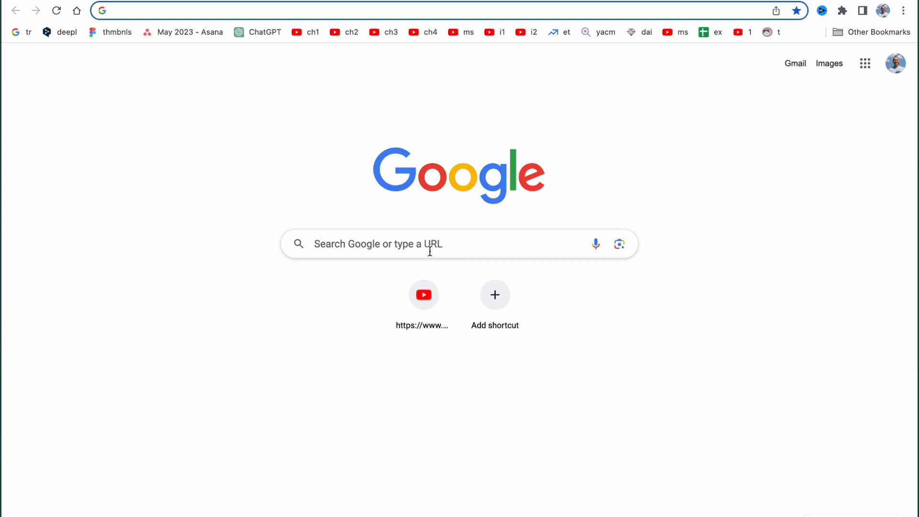
# - Type 'uber eats promocode' into the Google search box on the new tab page
pyautogui.click(427, 243)
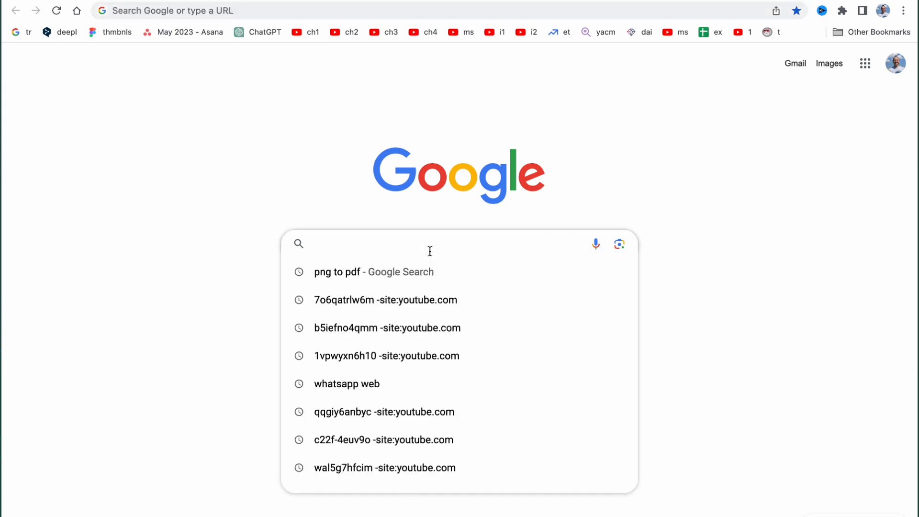
pyautogui.write('uber eats promocode')
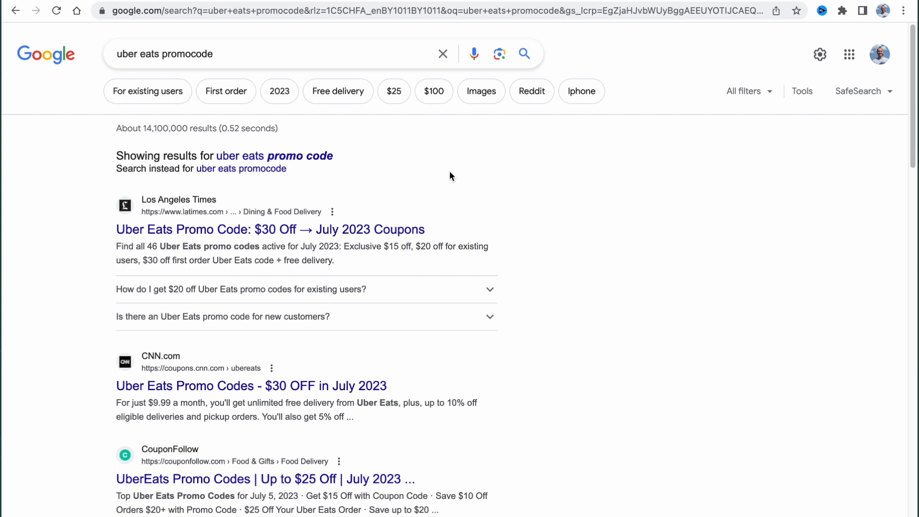
pyautogui.moveTo(394, 433)
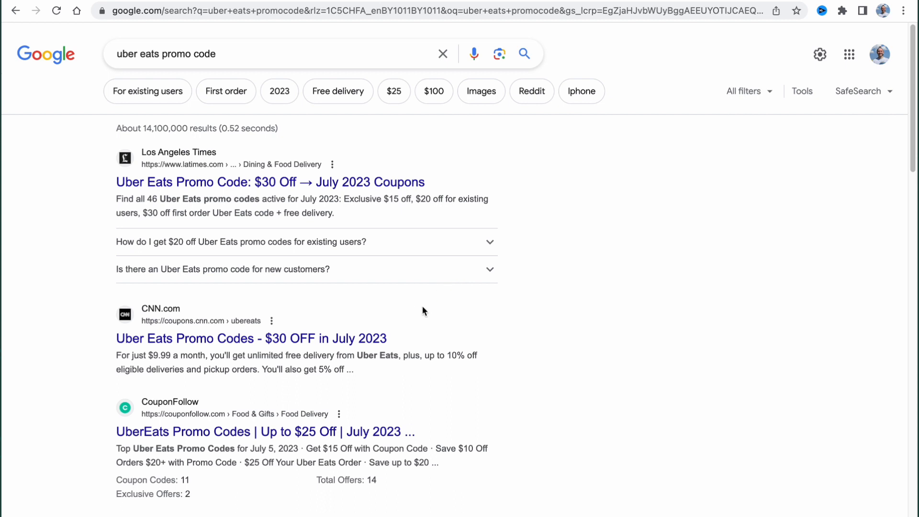
# - Scroll down the 'uber eats promo code' results to see more coupon sites
pyautogui.scroll(-3)
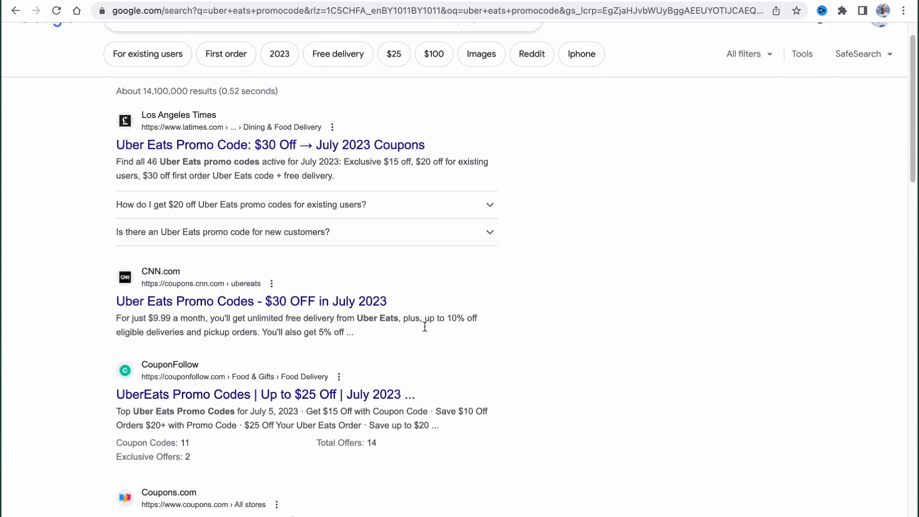
pyautogui.scroll(-3)
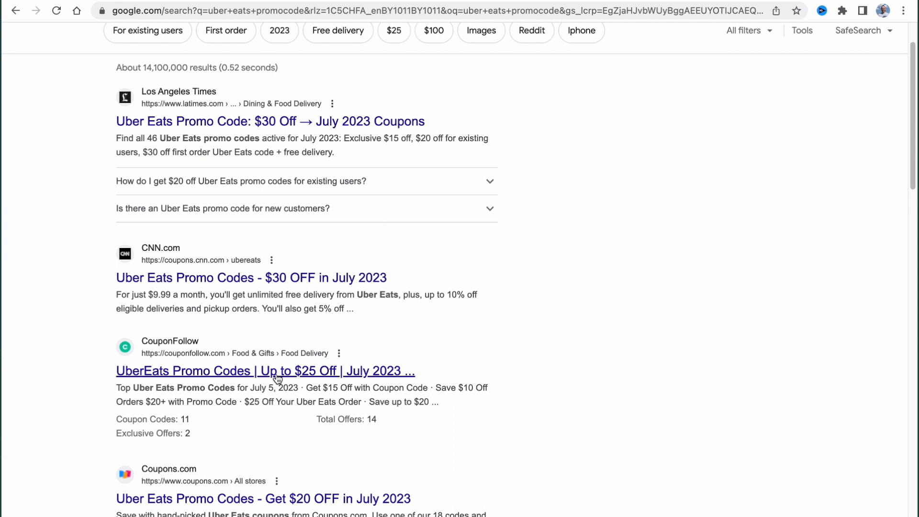
pyautogui.moveTo(397, 352)
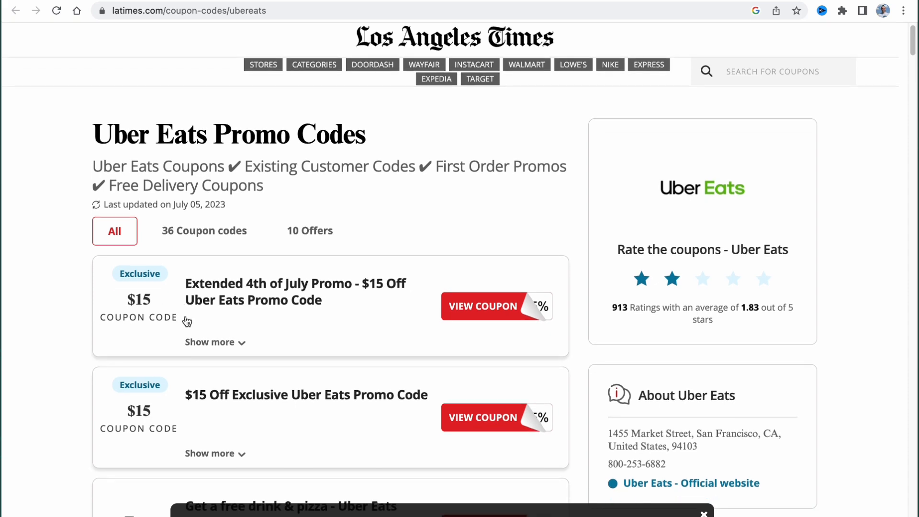
# - Scroll the LA Times Uber Eats coupon page to reveal the $15-off code LATIMESEATS6J65
pyautogui.scroll(-3)
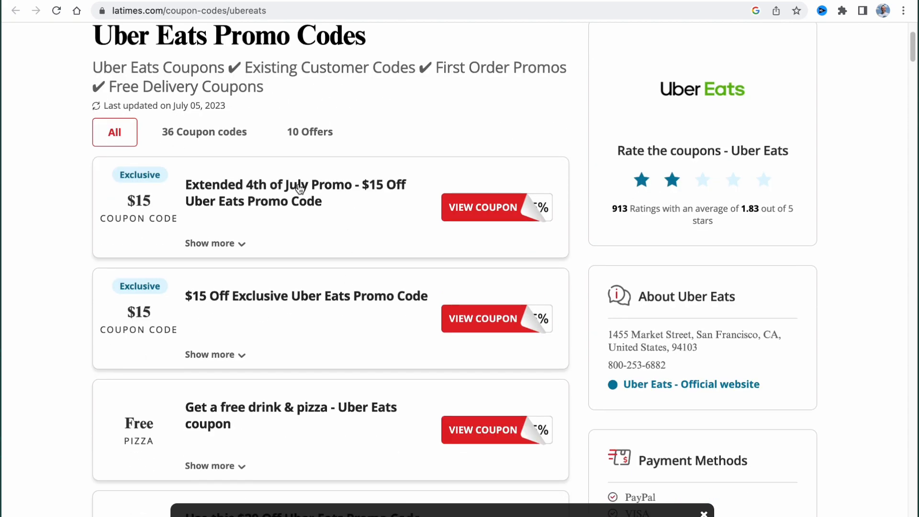
pyautogui.scroll(-3)
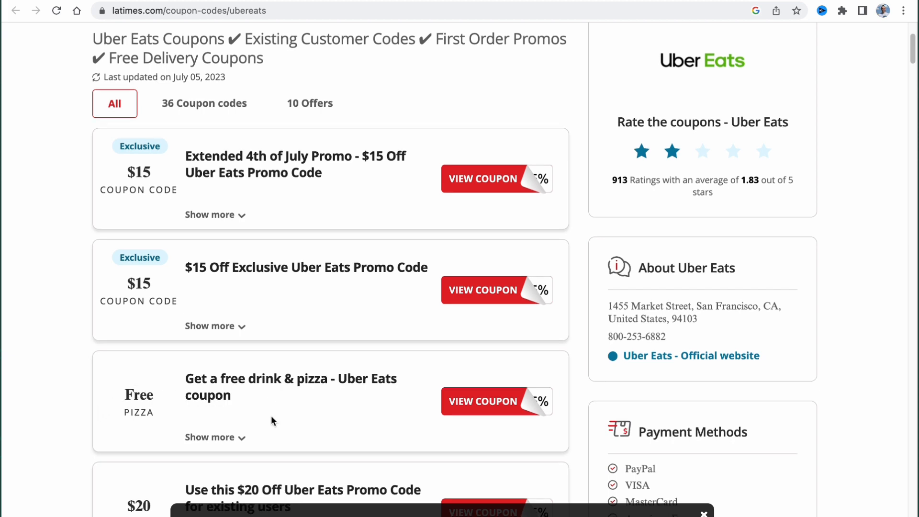
pyautogui.scroll(-3)
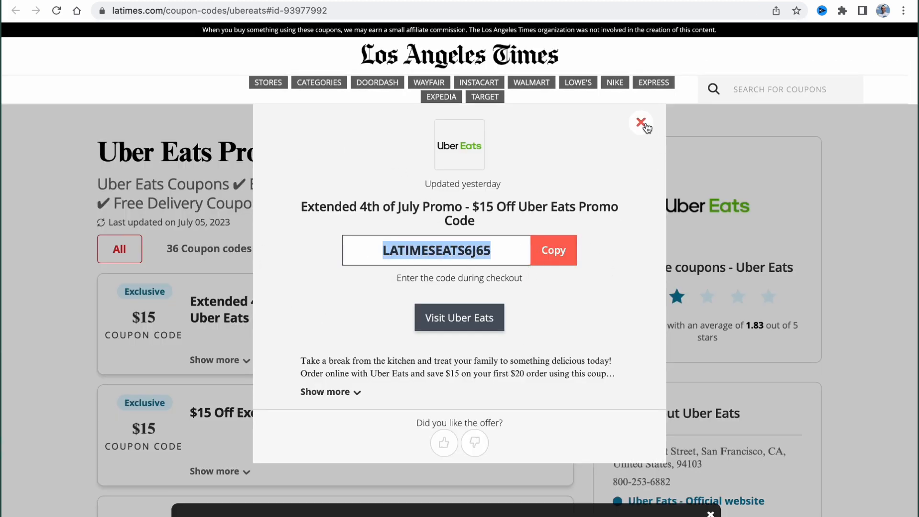
# - Close the LATIMESEATS6J65 code popup and scroll further down the coupon list
pyautogui.click(640, 124)
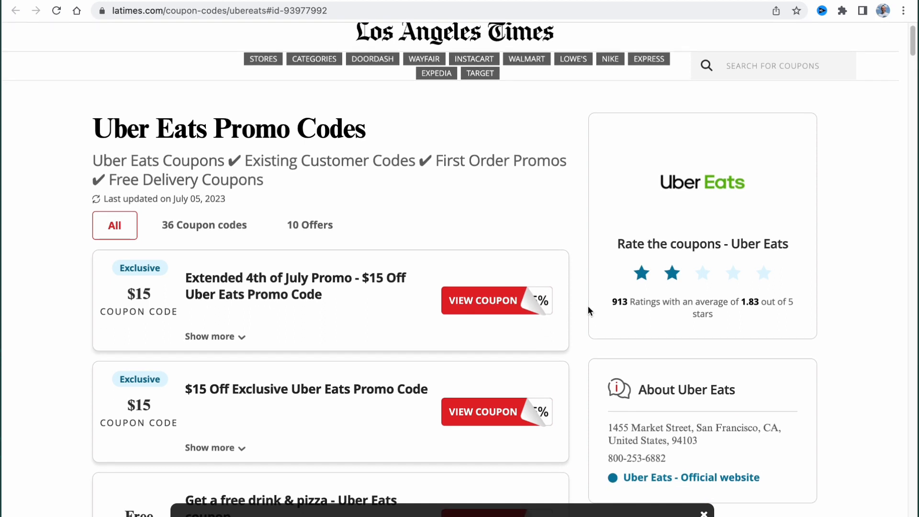
pyautogui.moveTo(580, 307)
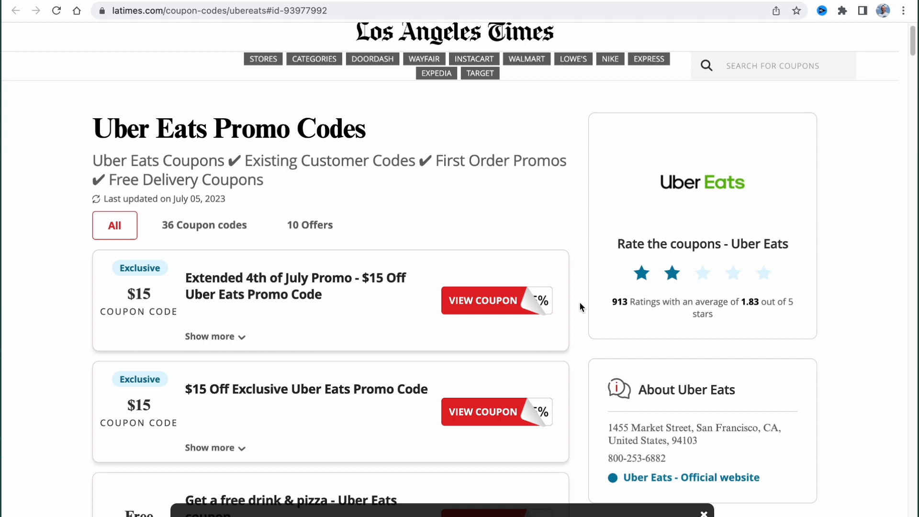
pyautogui.moveTo(583, 307)
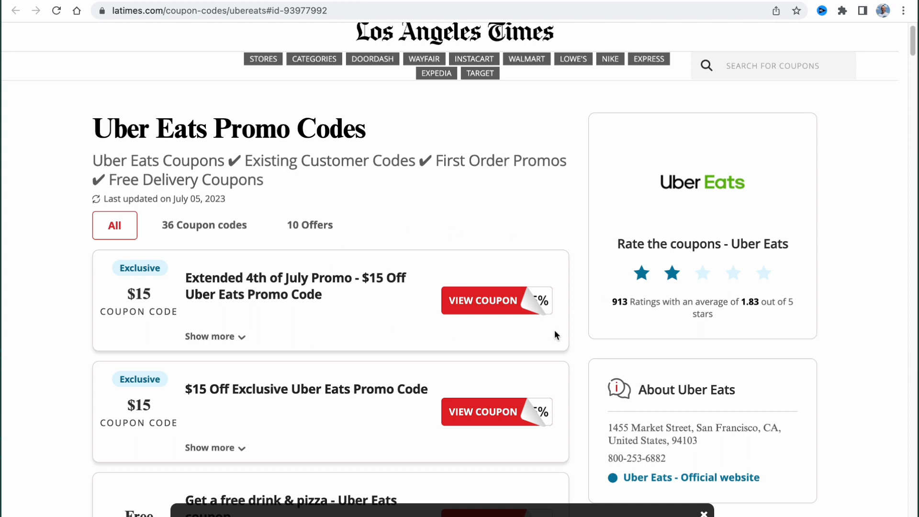
pyautogui.scroll(-3)
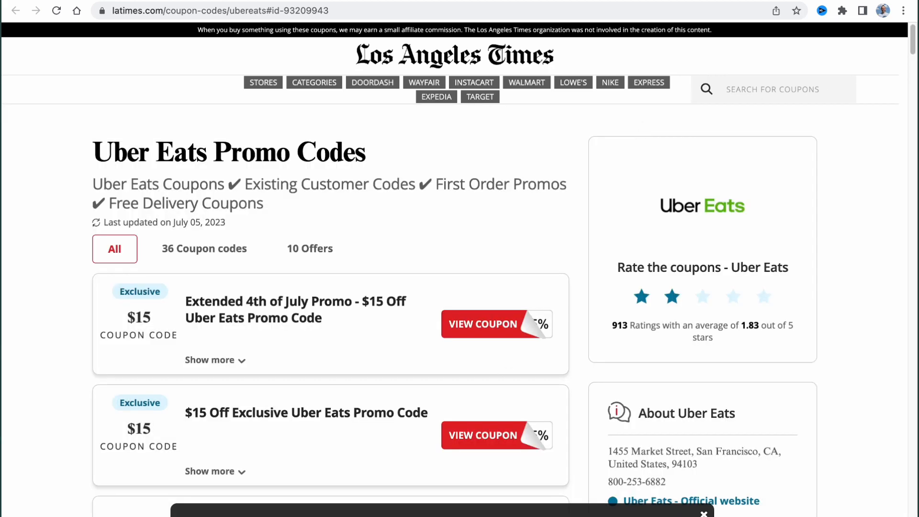
# - Go back to the search results and browse CNN Coupons' $30, $20 and $15 Uber Eats offers
pyautogui.click(16, 10)
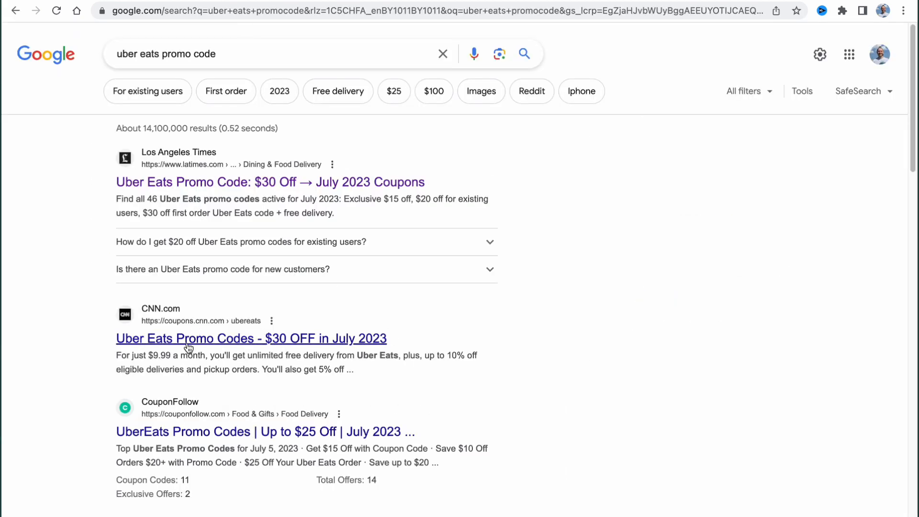
pyautogui.click(251, 338)
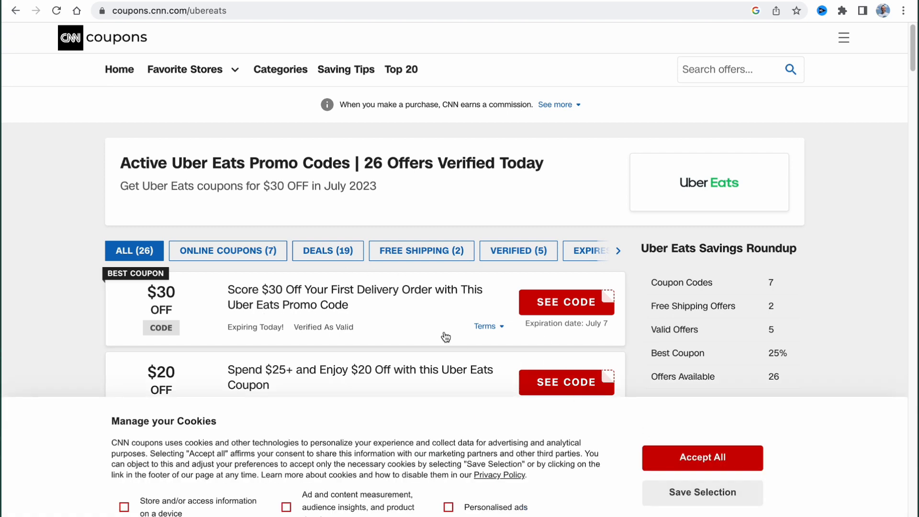
pyautogui.scroll(-3)
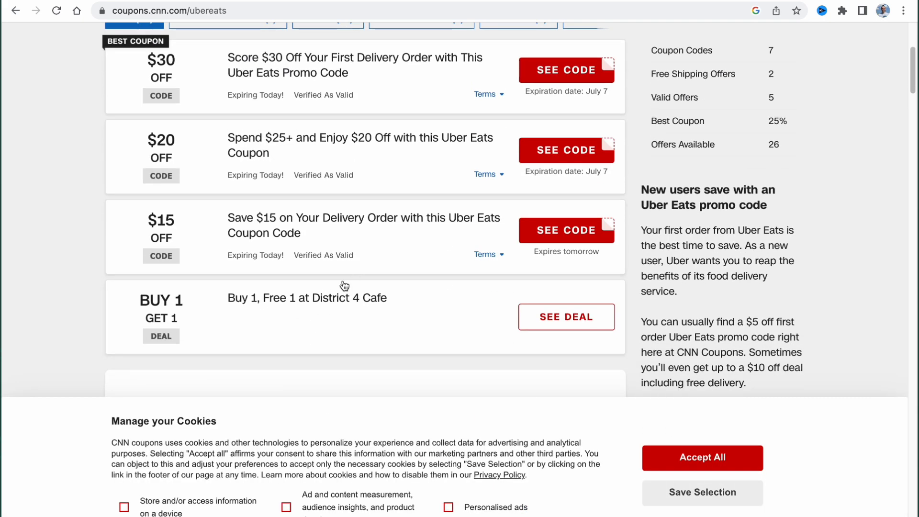
pyautogui.moveTo(566, 317)
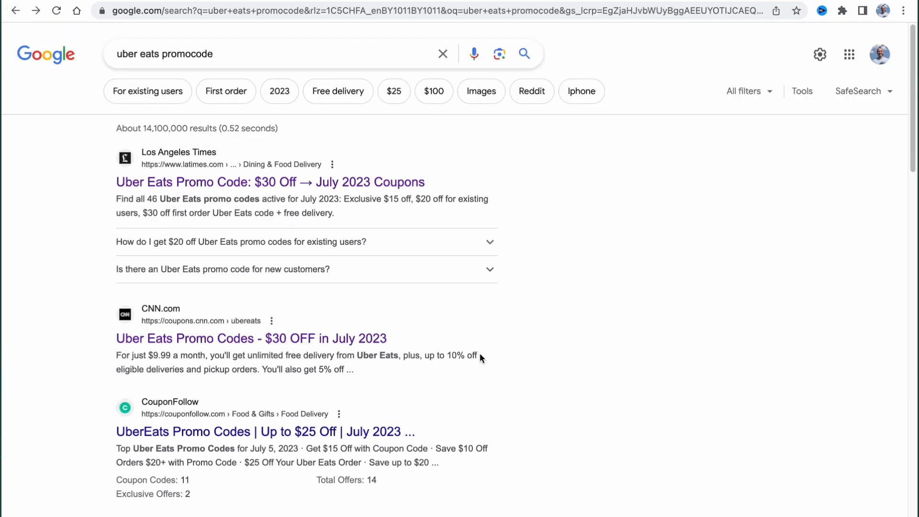
pyautogui.scroll(-3)
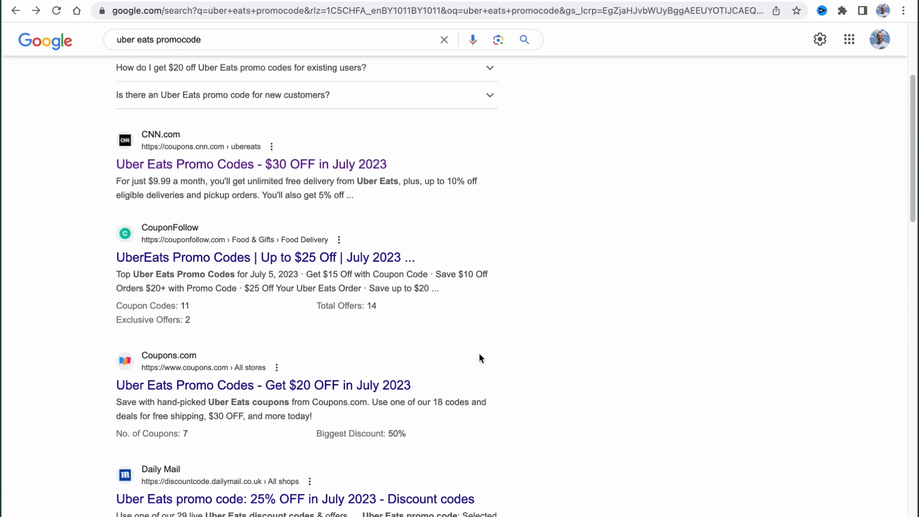
pyautogui.moveTo(471, 362)
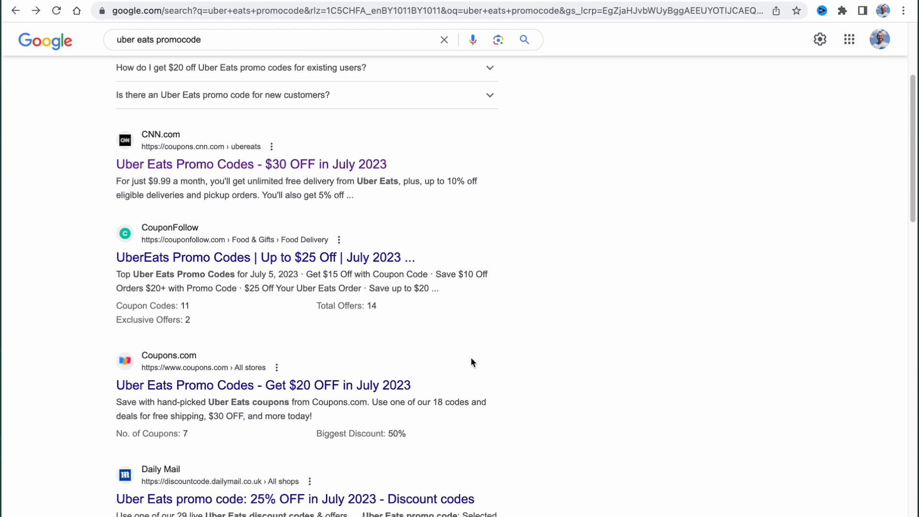
pyautogui.scroll(3)
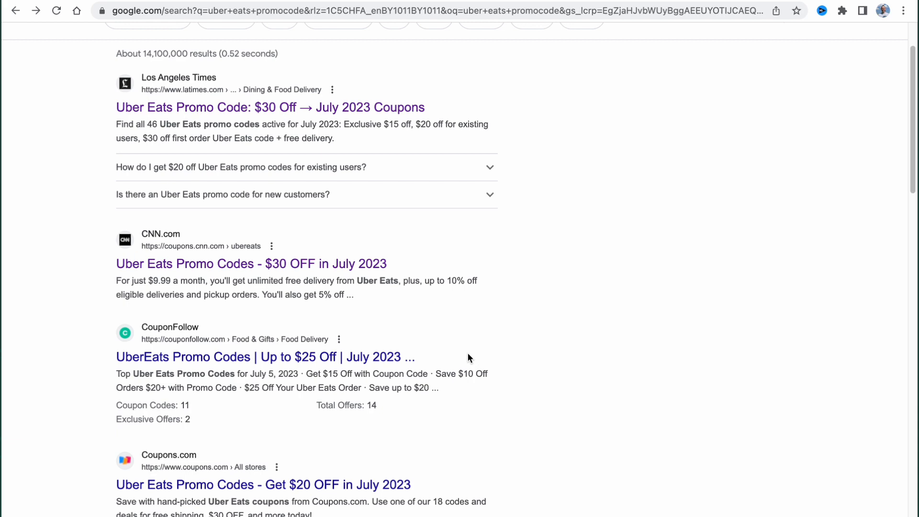
pyautogui.scroll(-3)
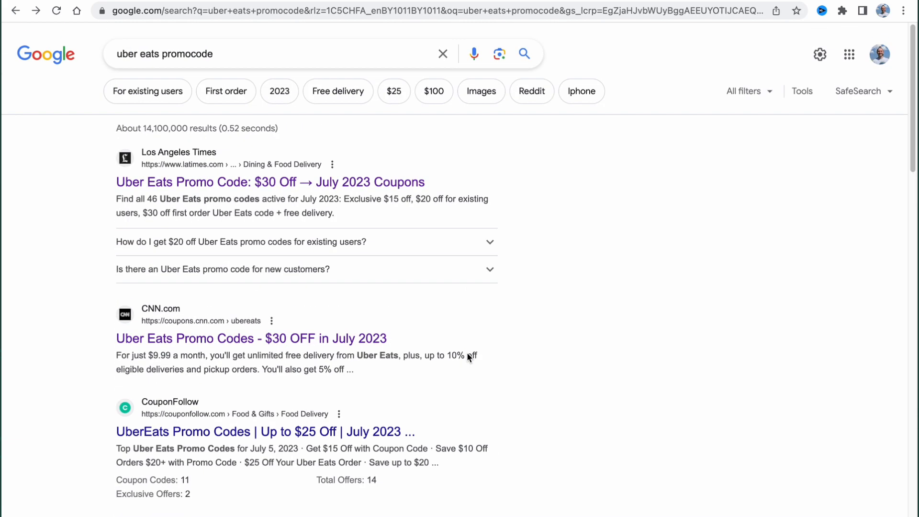
pyautogui.moveTo(577, 211)
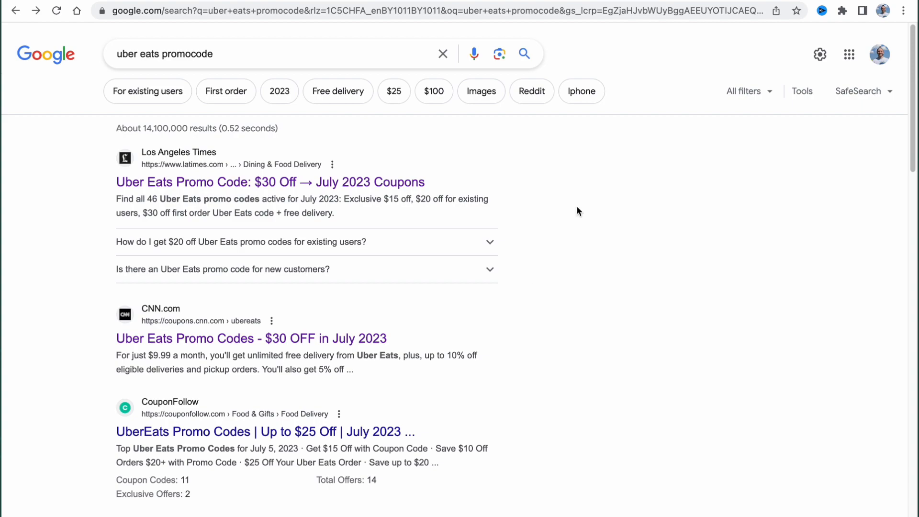